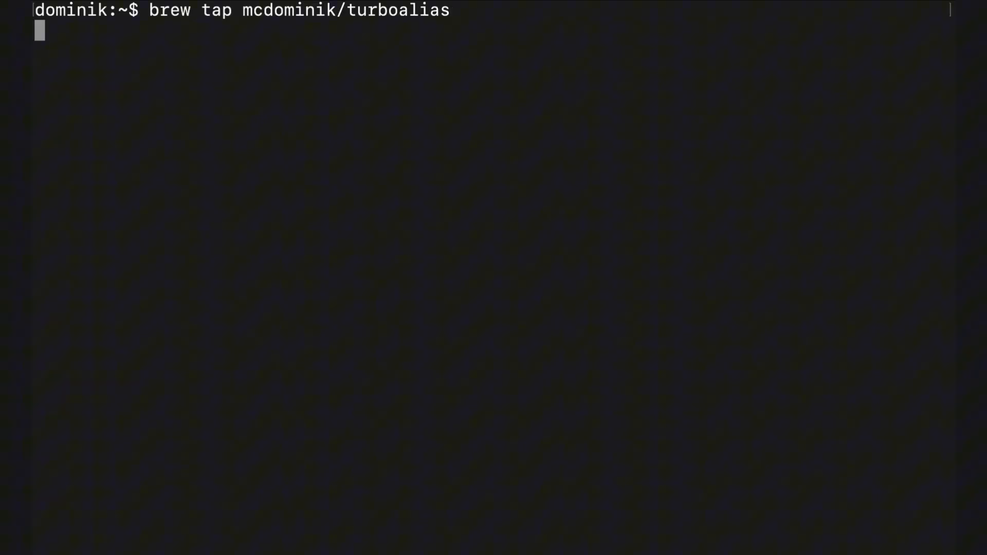
# Install turboalias with Homebrew from the mcdominik/turboalias tap
pyautogui.write('brew install tur')
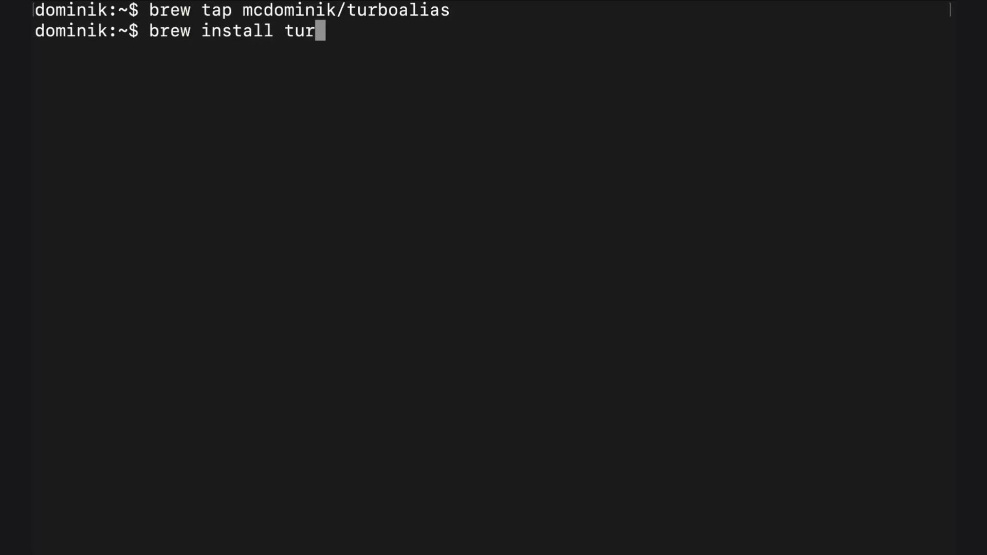
pyautogui.press('Return')
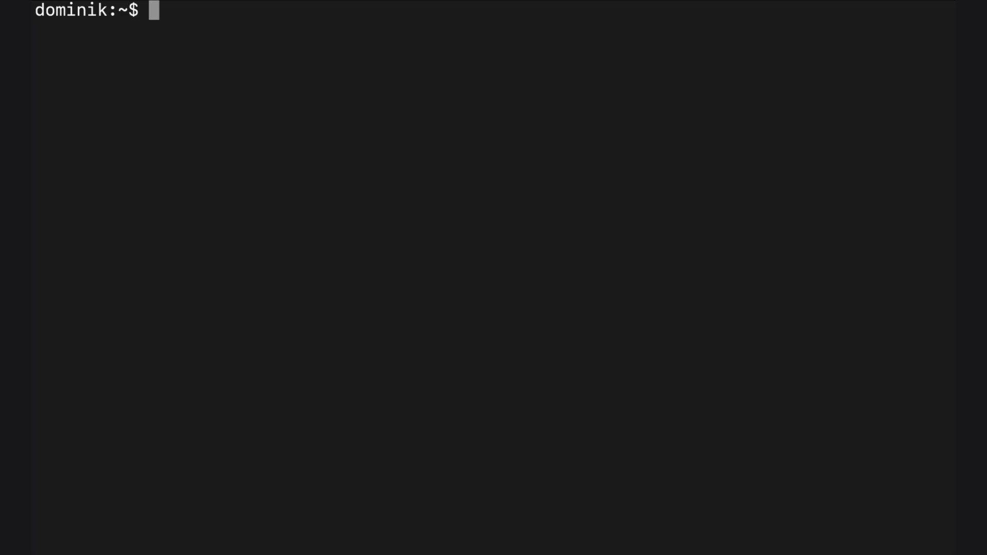
pyautogui.write('turboalias')
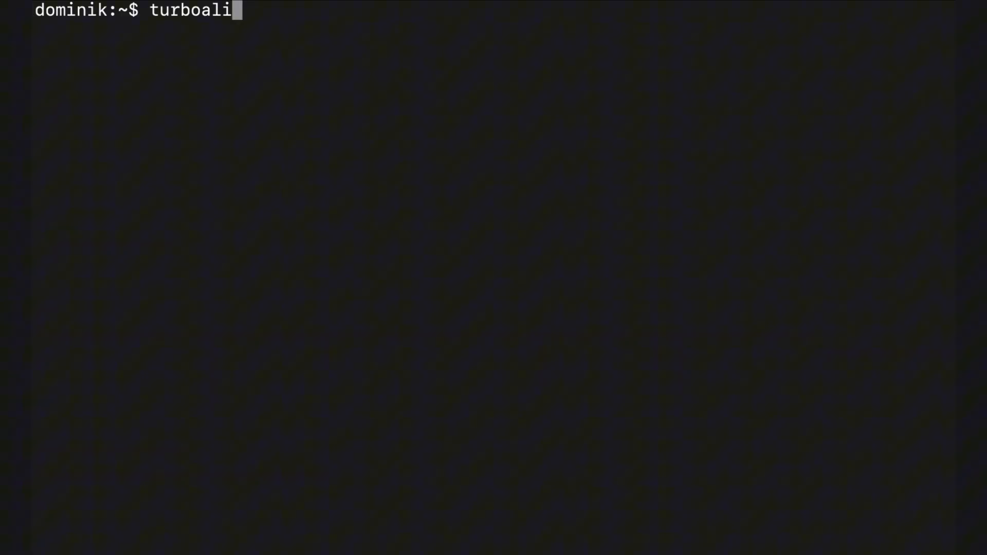
# Confirm turboalias runs, then list past shell commands containing "npm"
pyautogui.press('Return')
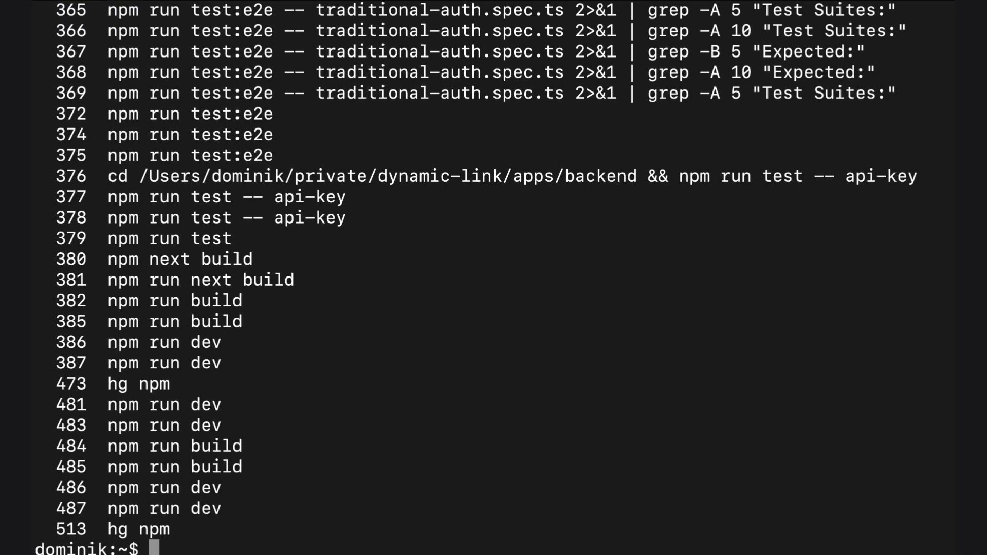
pyautogui.moveTo(427, 324)
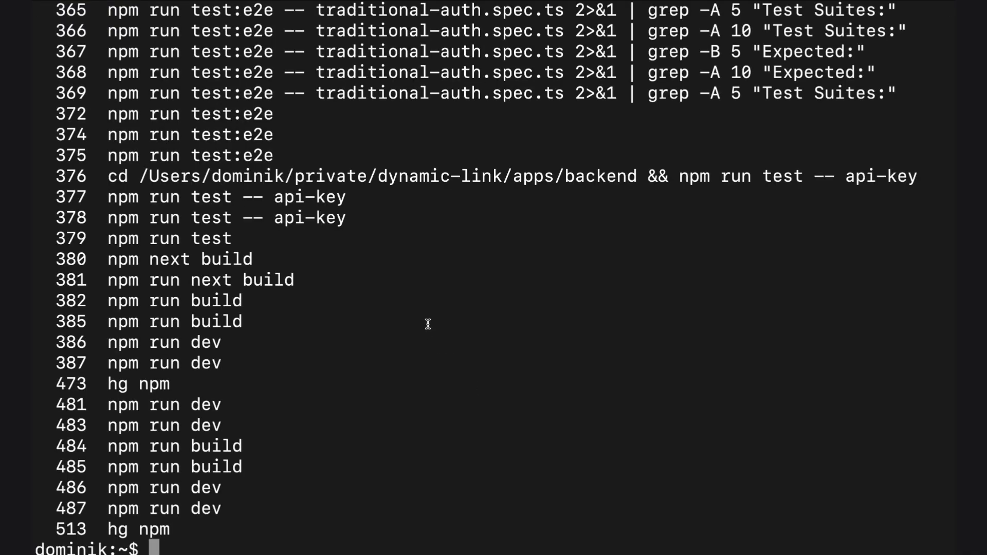
pyautogui.write('histo')
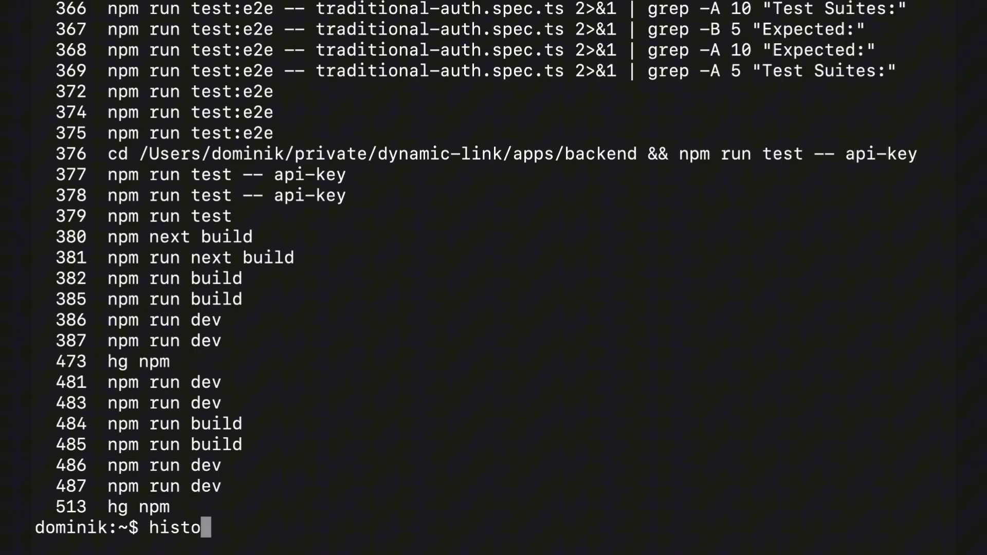
pyautogui.write('ry | gre')
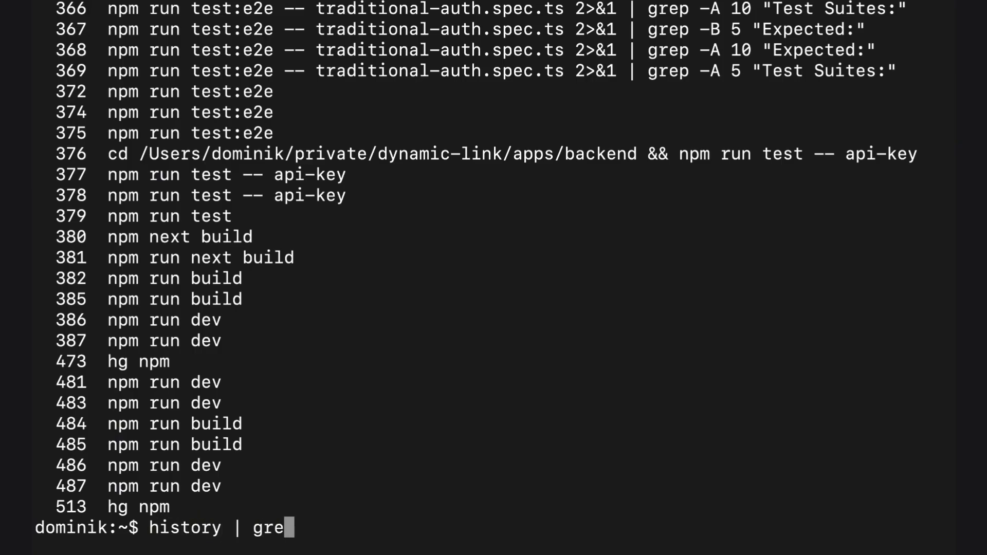
pyautogui.write('"')
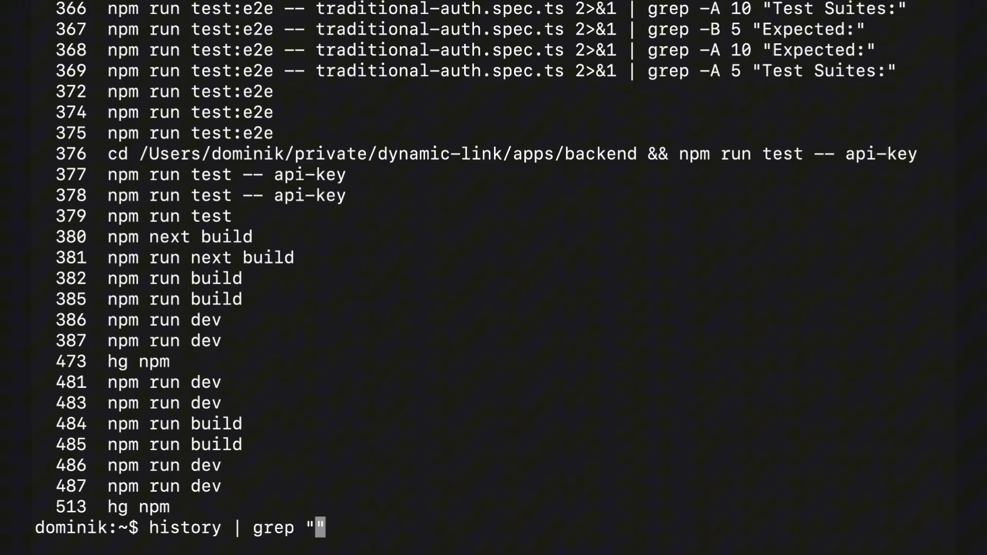
pyautogui.press('Return')
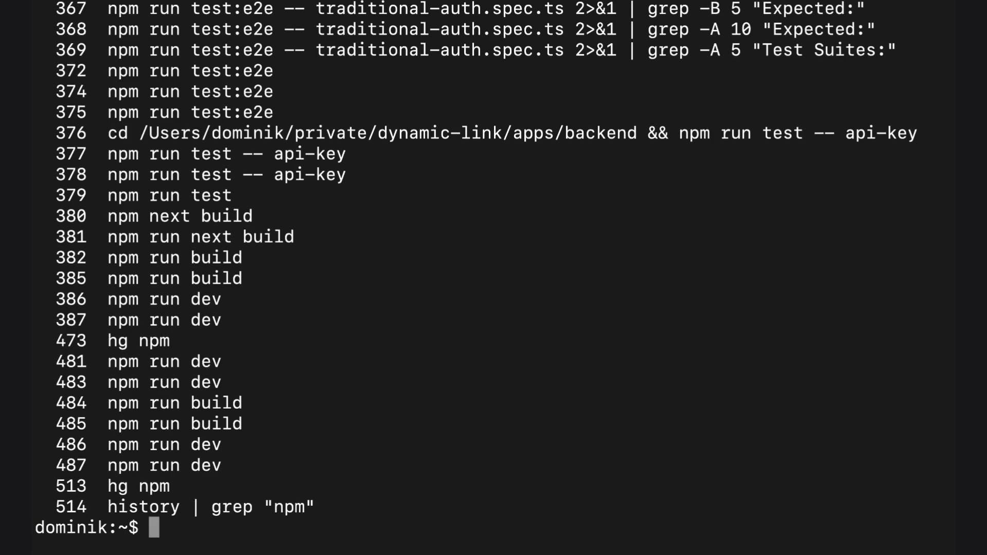
pyautogui.write('python3 -m http.server 5000')
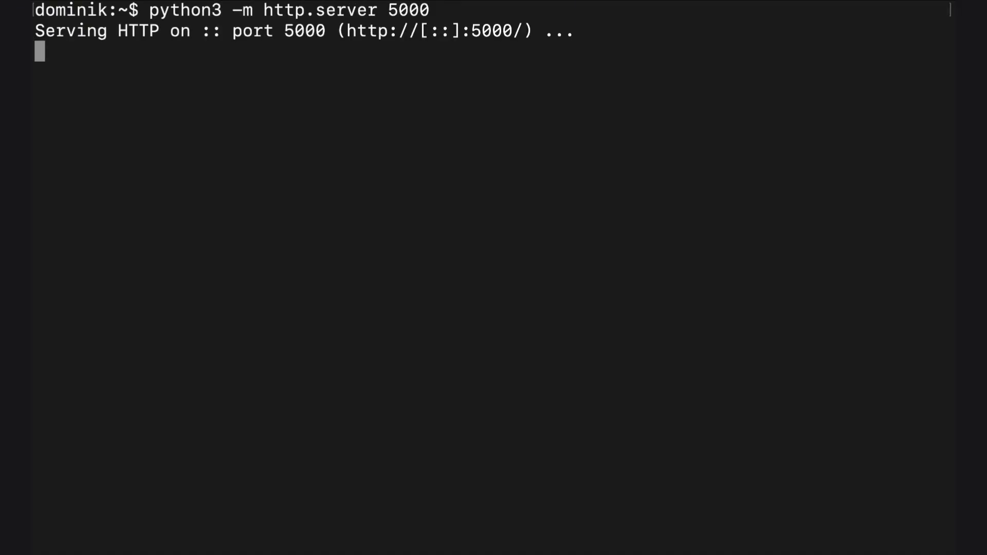
# Stop the server, add alias pyh for 'python3 -m http.server 5000', and run it
pyautogui.press('ctrl+c')
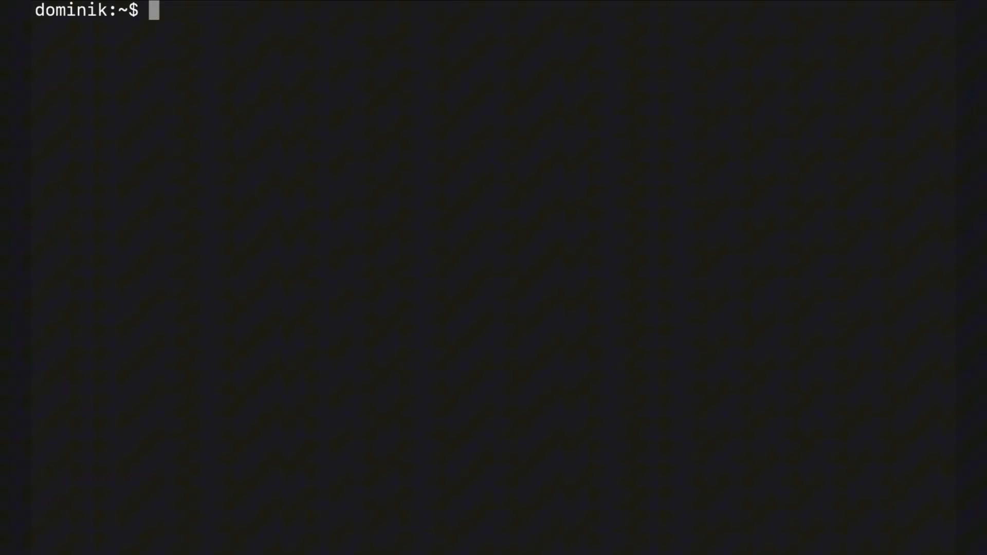
pyautogui.write('tba')
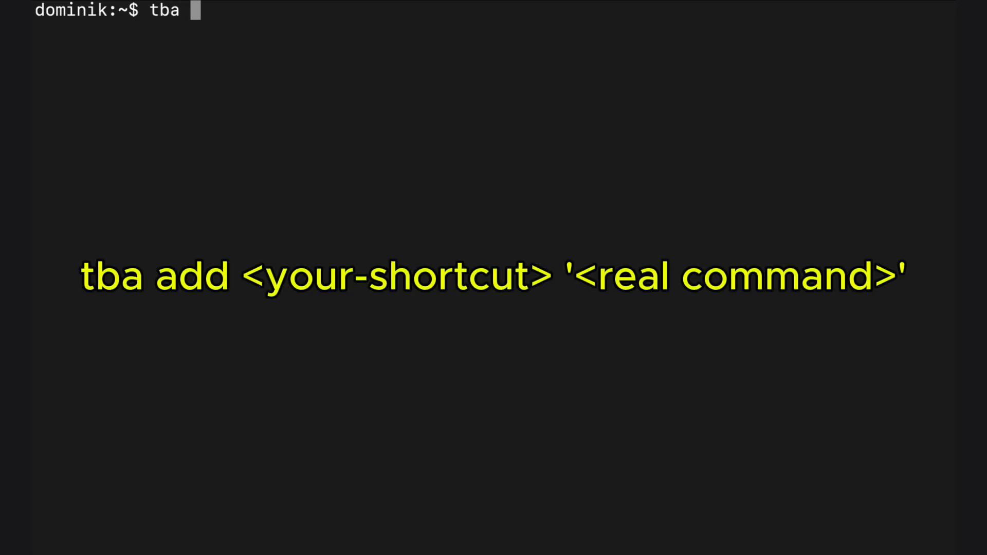
pyautogui.write("add pyh ''")
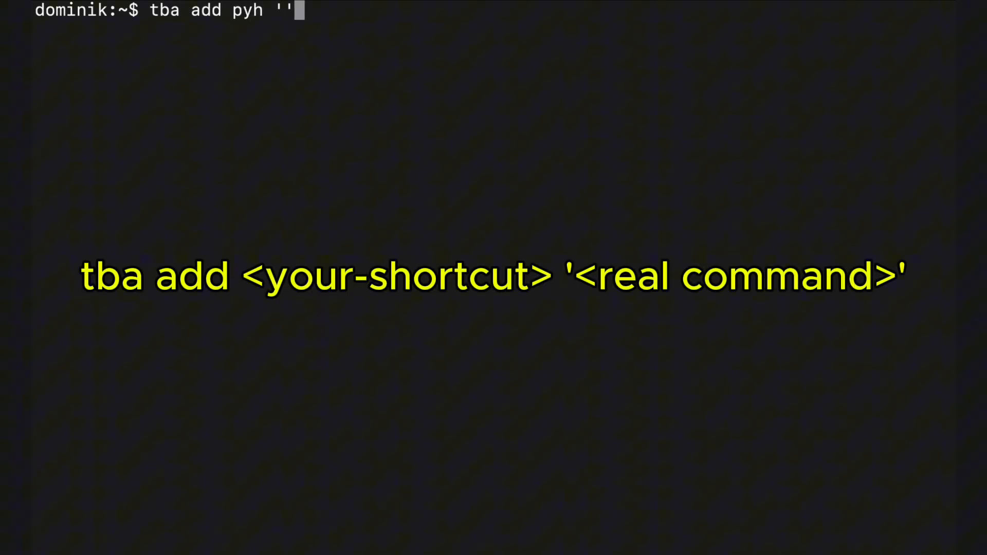
pyautogui.write('python3 -m')
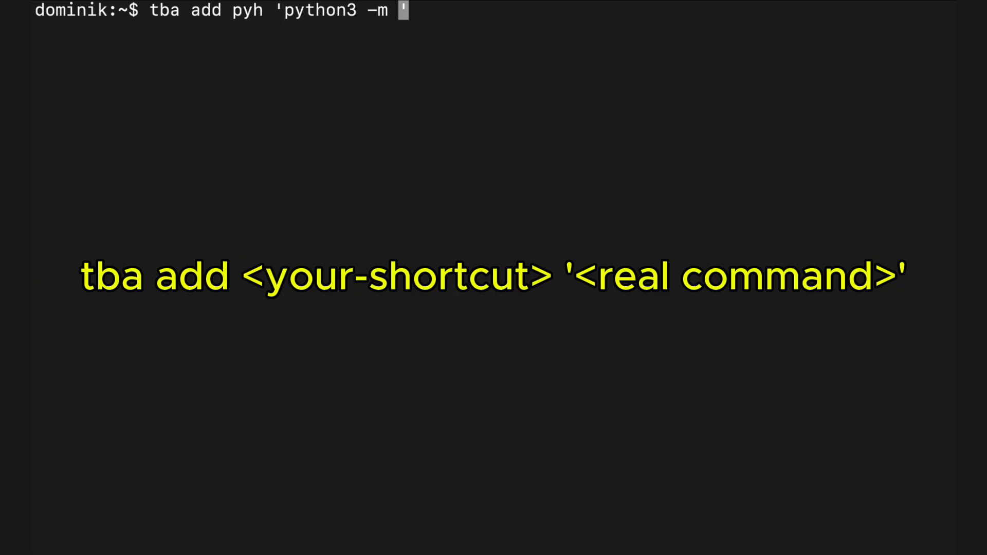
pyautogui.write("http.server 5000'")
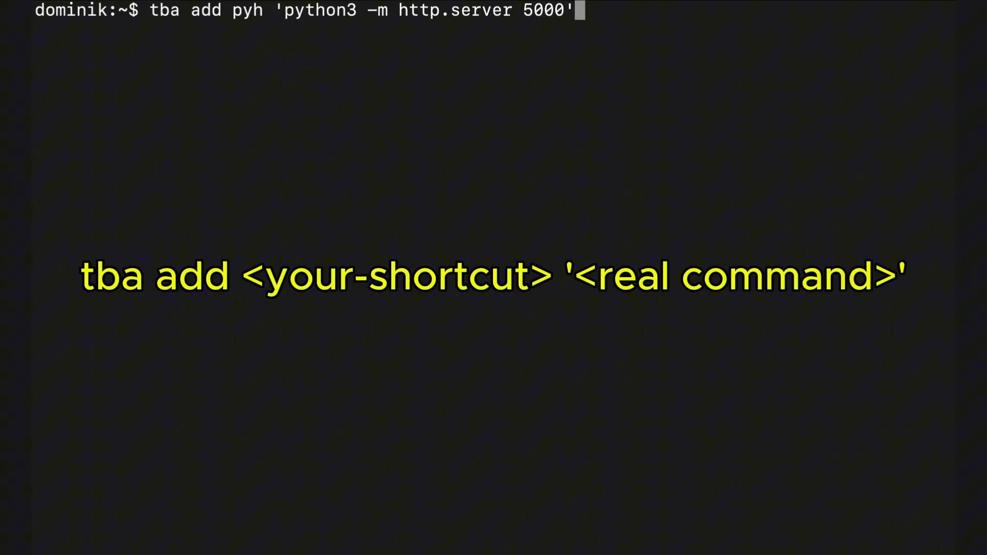
pyautogui.press('Return')
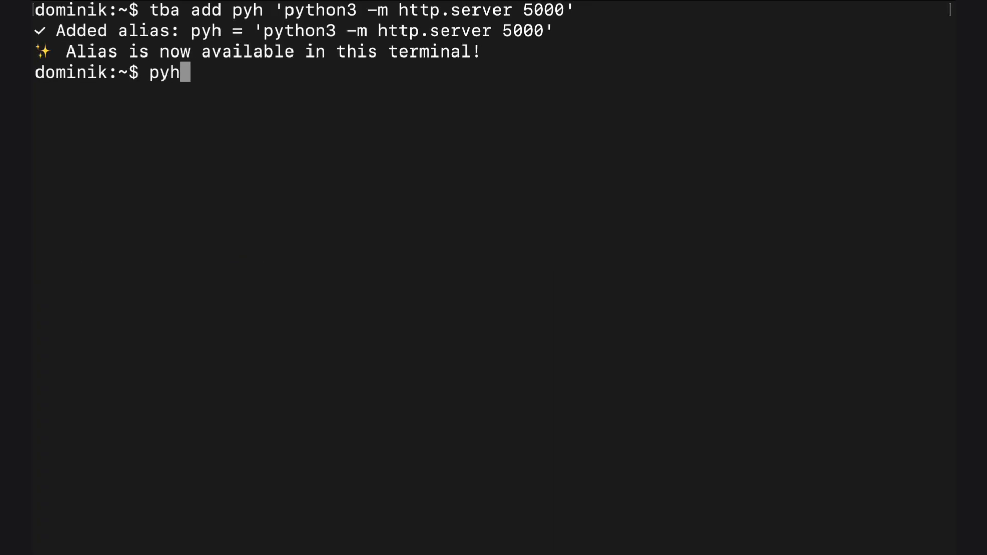
pyautogui.press('Return')
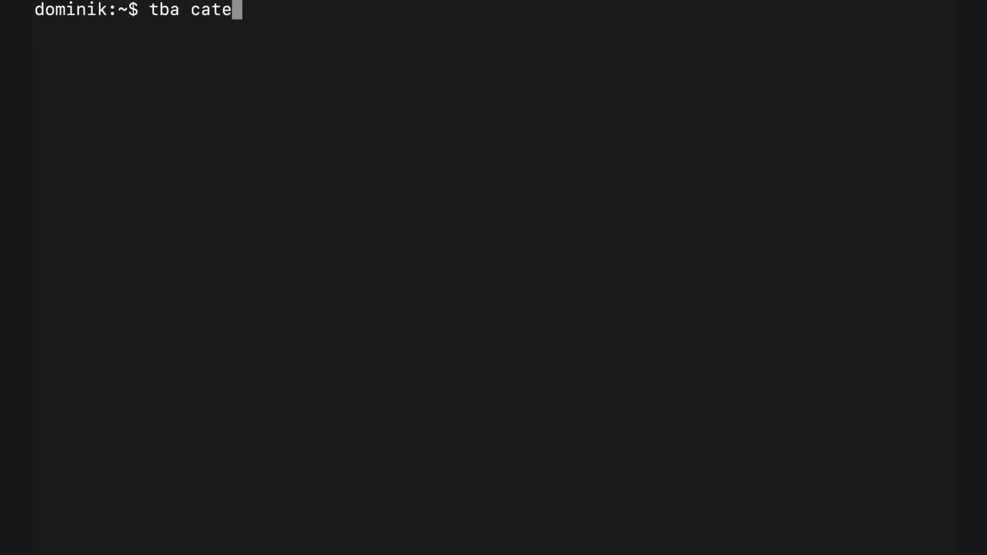
# Initialize git sync to the my-turboalias-config remote, enable auto-sync, and add a test alias
pyautogui.press('Return')
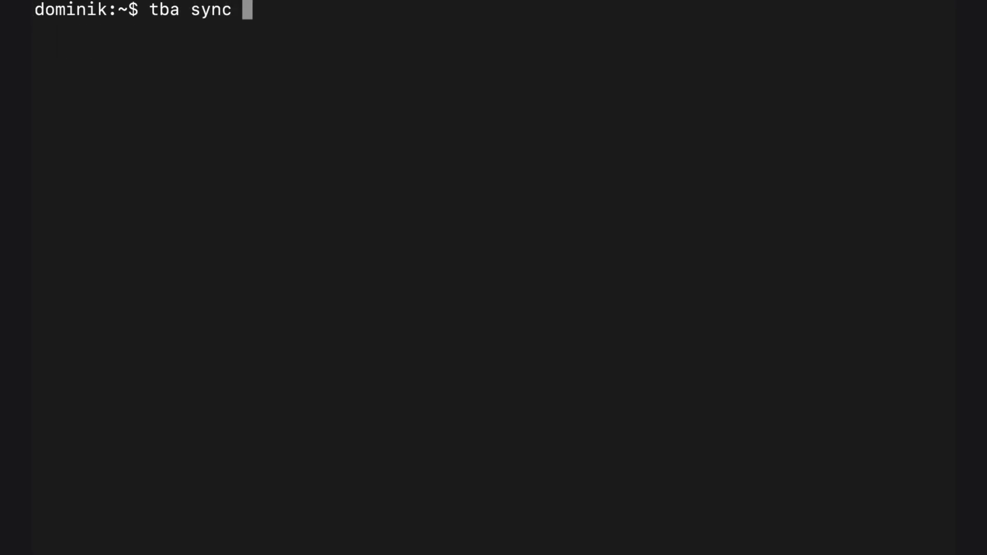
pyautogui.write('init --remote https://github.com/mcdominik/my-turboalias-config')
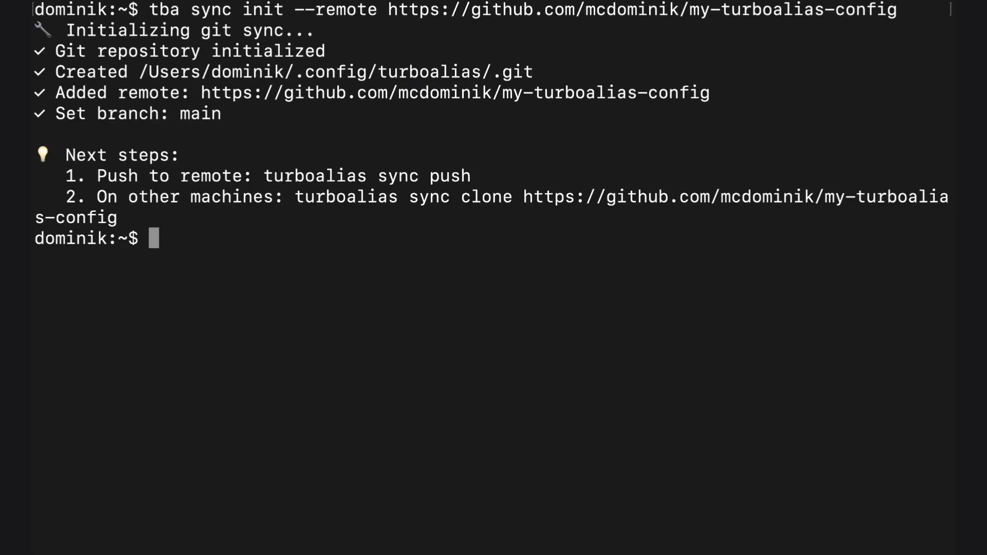
pyautogui.write('tba sync auto on')
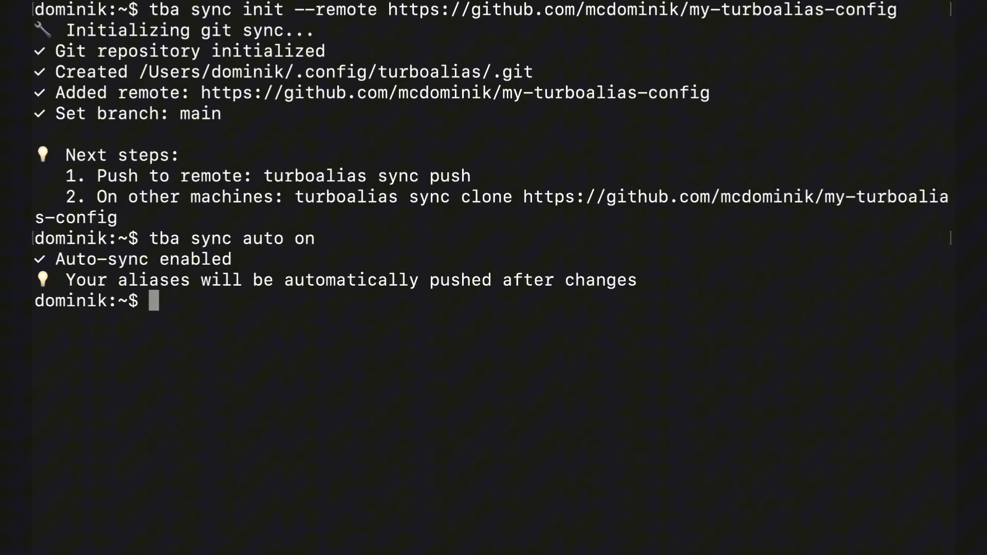
pyautogui.write('tba add')
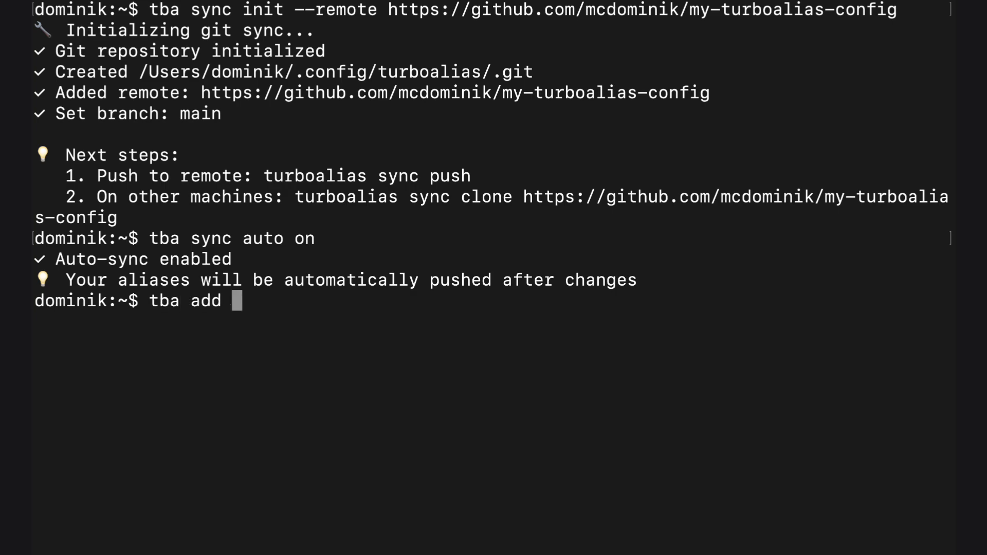
pyautogui.write("test 'echo")
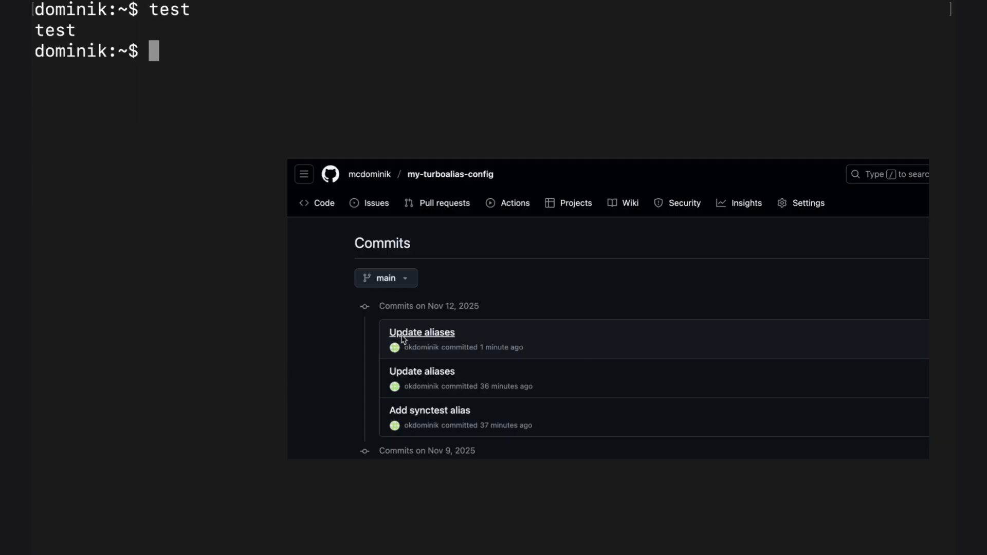
pyautogui.moveTo(345, 342)
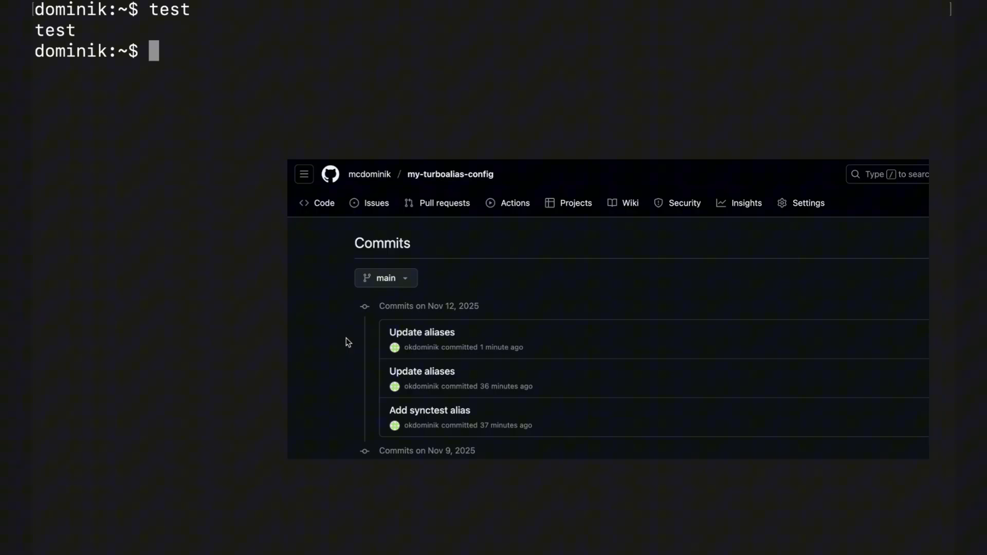